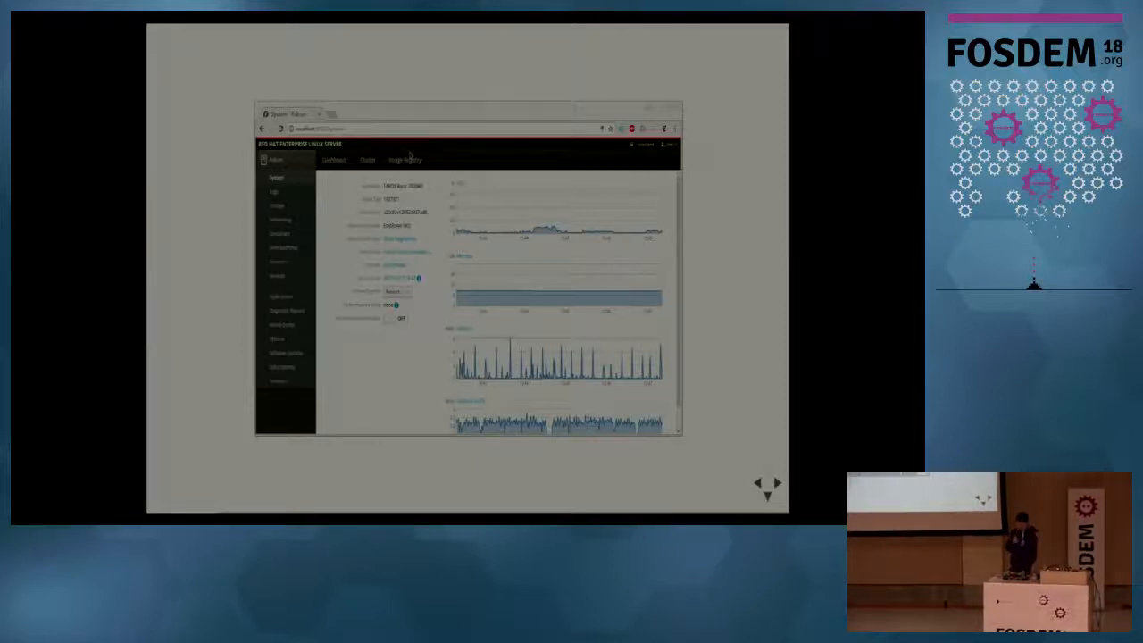
- Show the Fedora 23 server's Cockpit System page with the developer console beneath it
{"action": "left_click", "coordinate": [367, 160]}
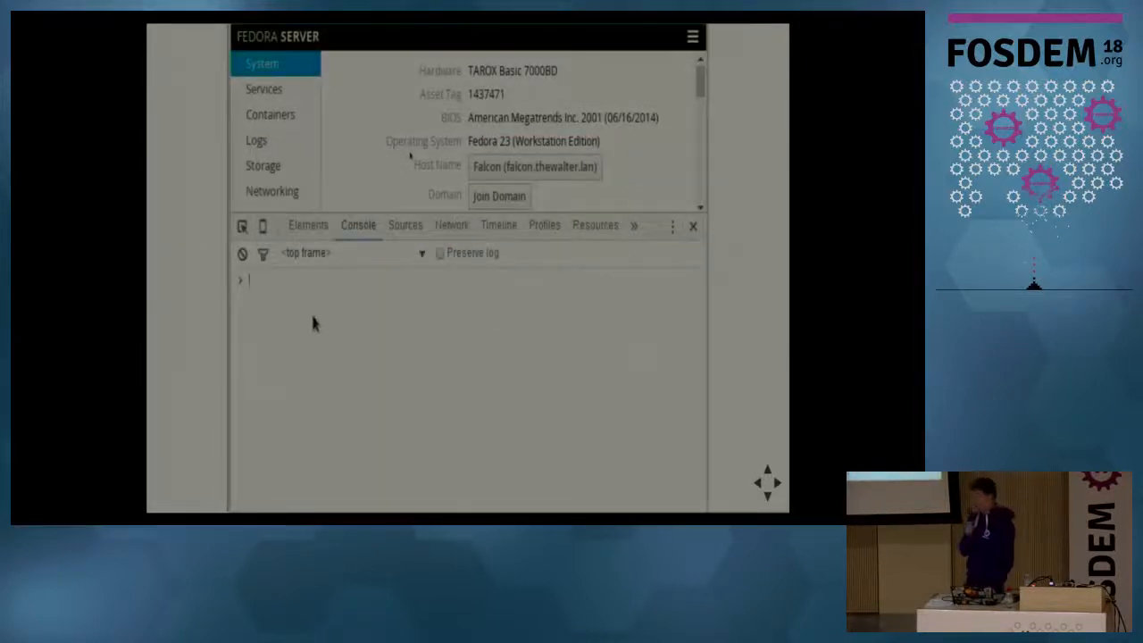
- Run cockpit.spawn ping to 8.8.8.8 as zz, then clear the console output
{"action": "type", "text": "zz ="}
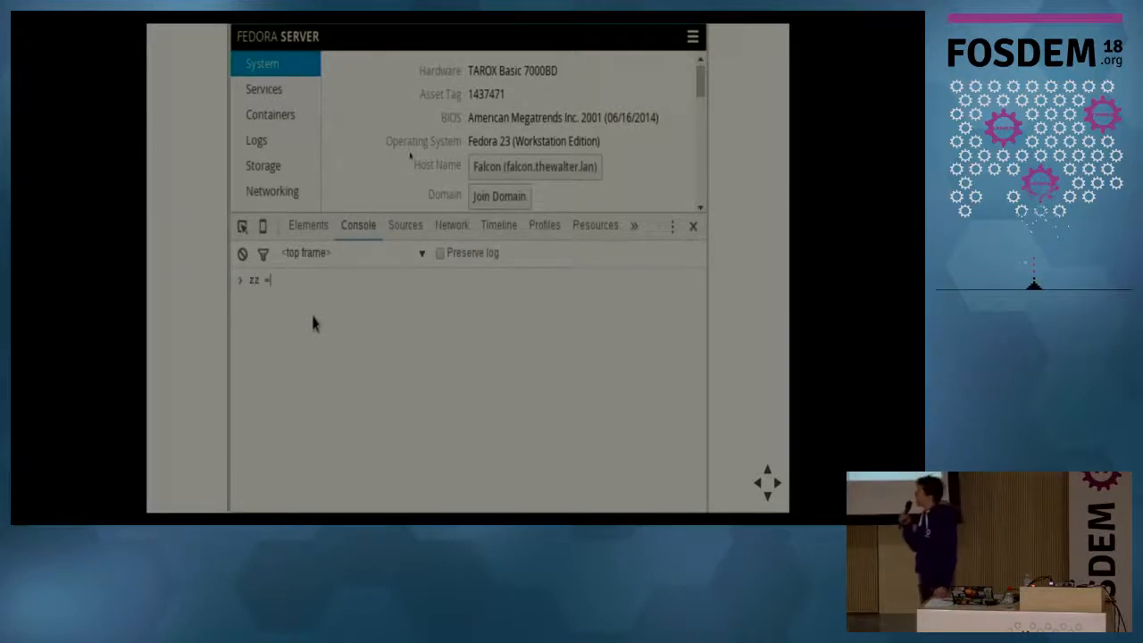
{"action": "type", "text": "cockpit.spawn"}
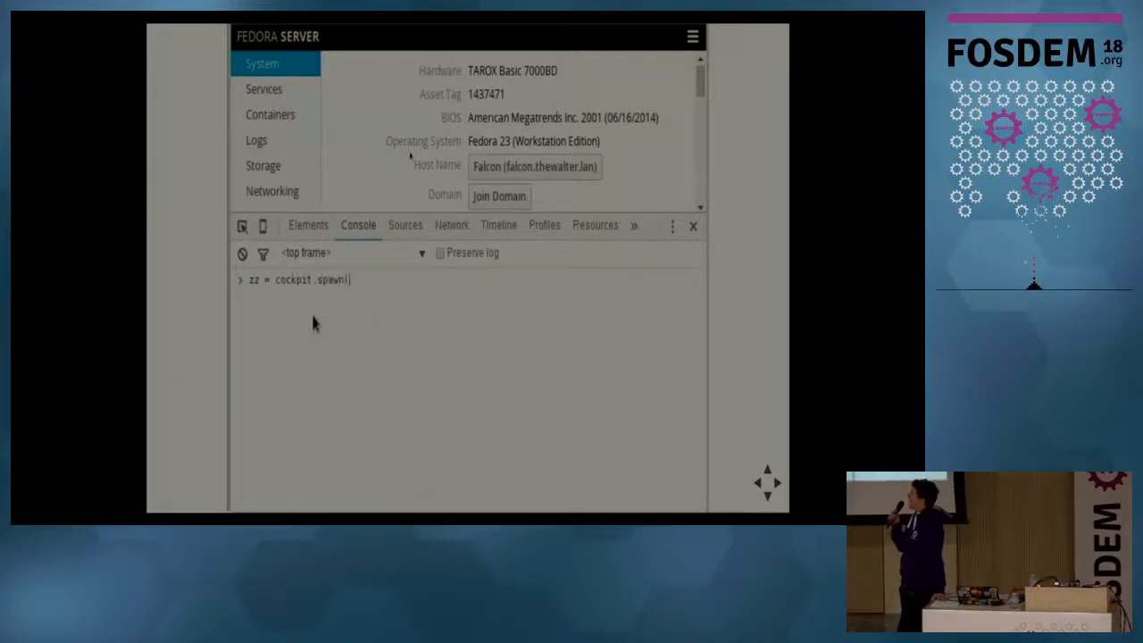
{"action": "type", "text": "([\"p"}
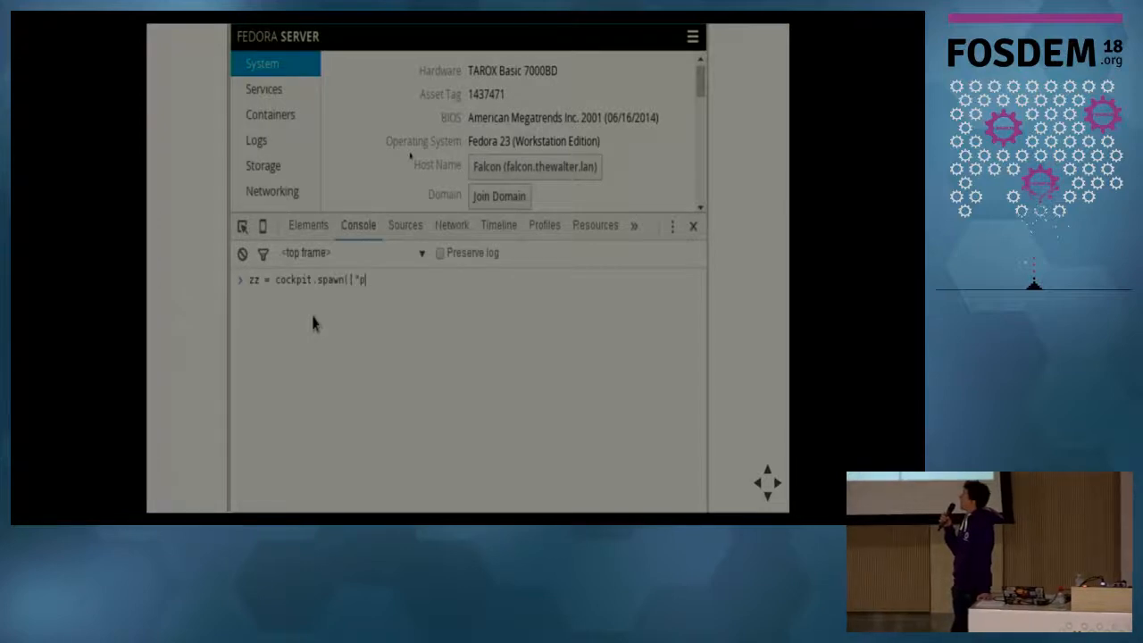
{"action": "type", "text": "ing\","}
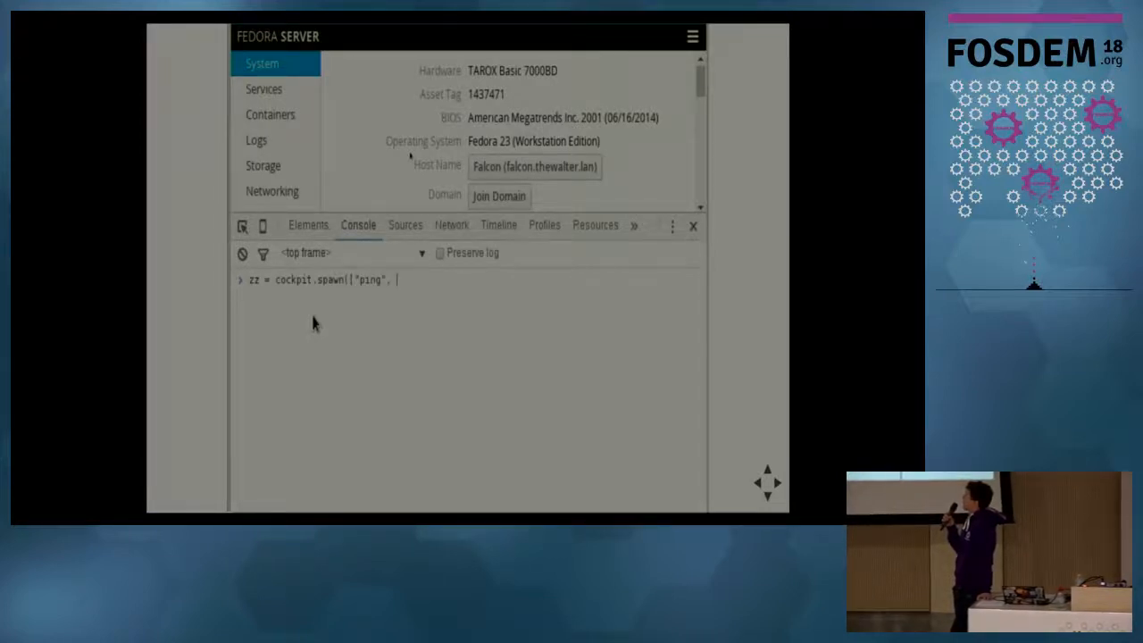
{"action": "type", "text": "\"8.8.8.8\""}
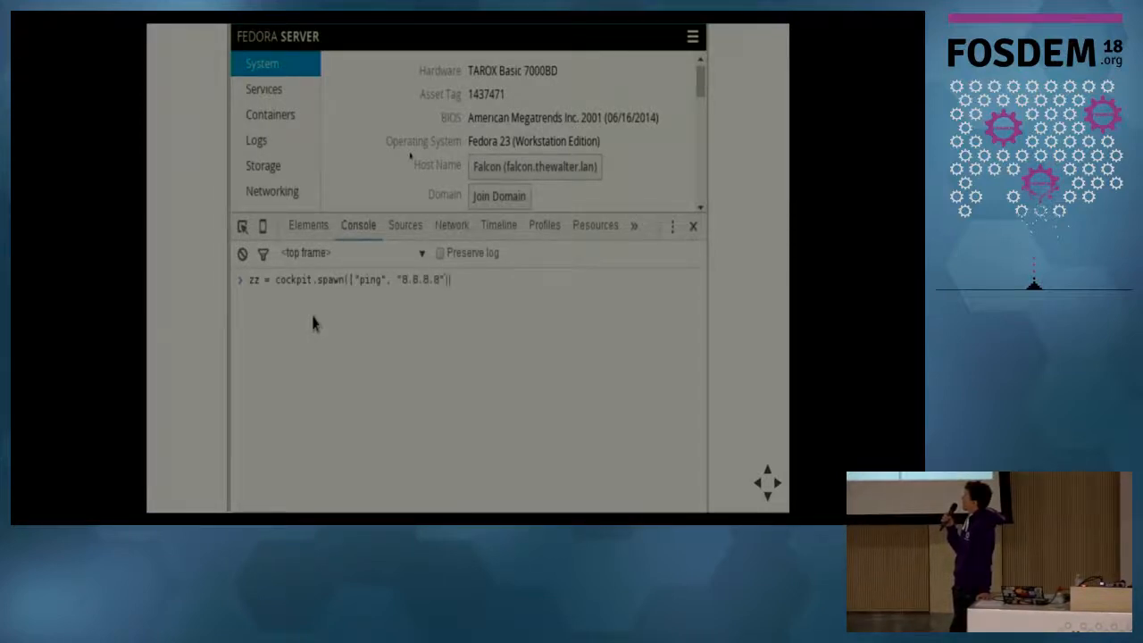
{"action": "key", "text": "Enter"}
{"action": "type", "text": "zz.close()"}
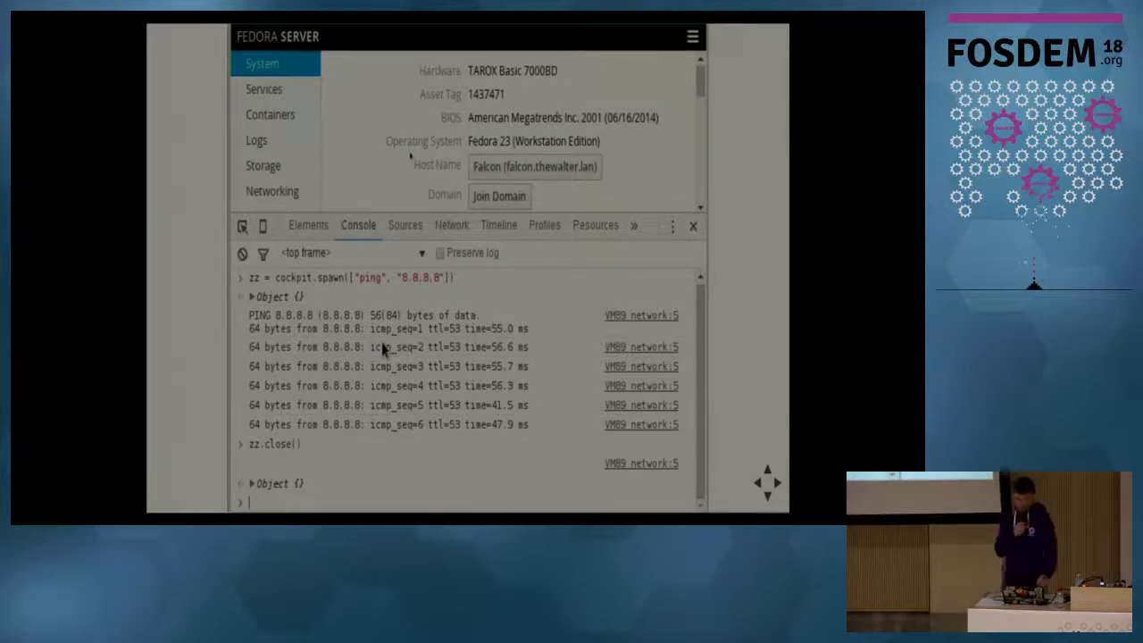
{"action": "left_click", "coordinate": [242, 253]}
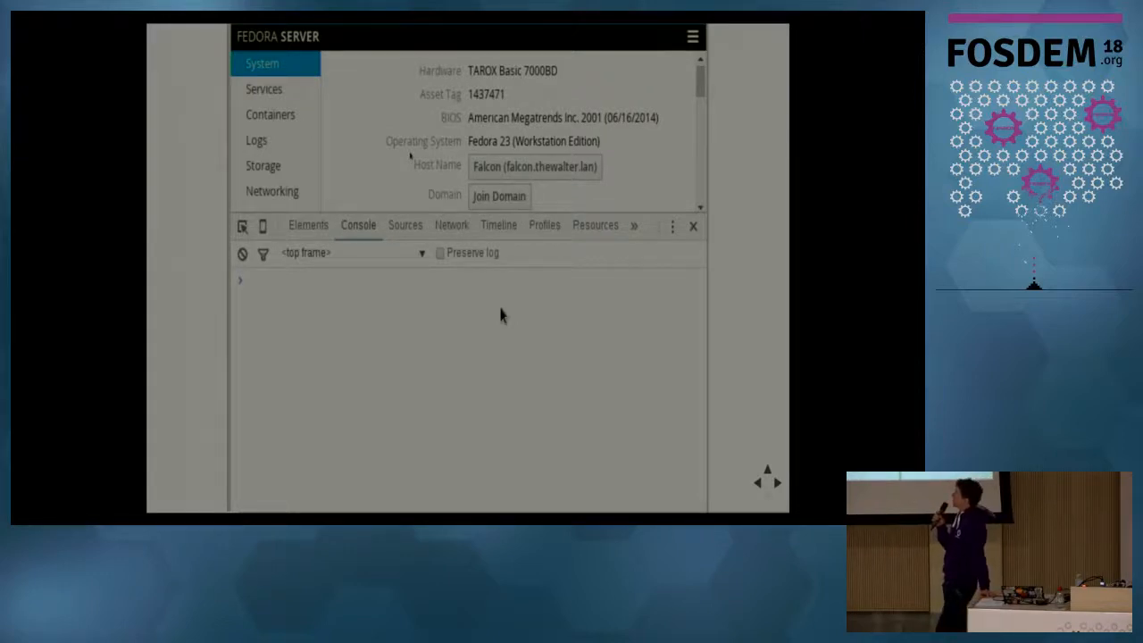
- Create a Cockpit proxy for org.freedesktop.hostname1 and read the current hostname
{"action": "type", "text": "proxy = cockpit.dbus(\"org"}
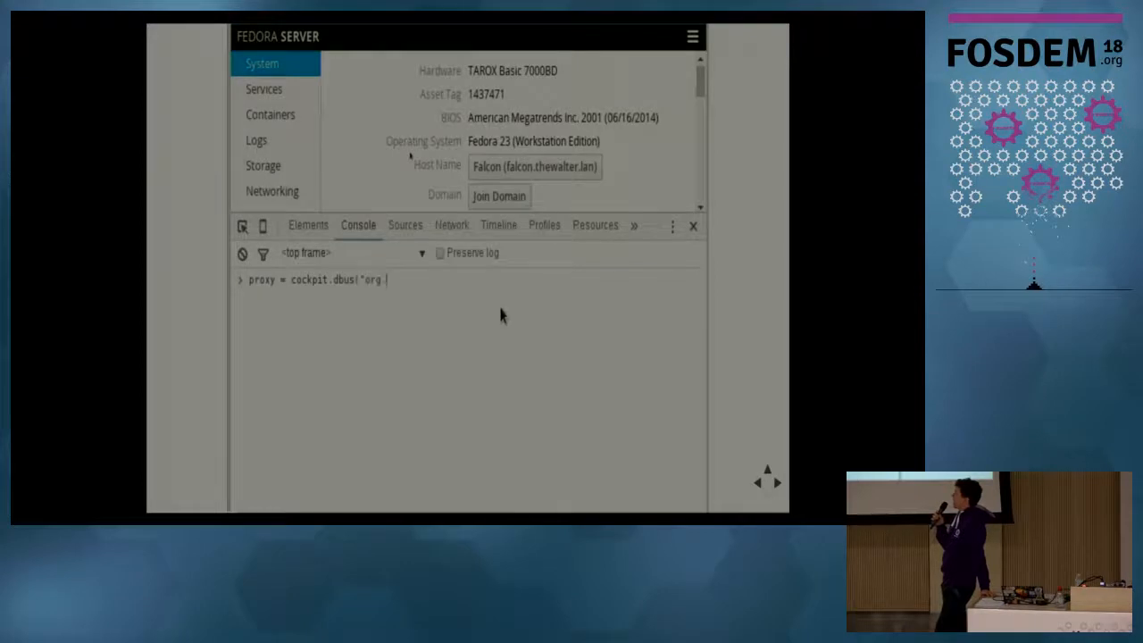
{"action": "type", "text": "freedesktop.h"}
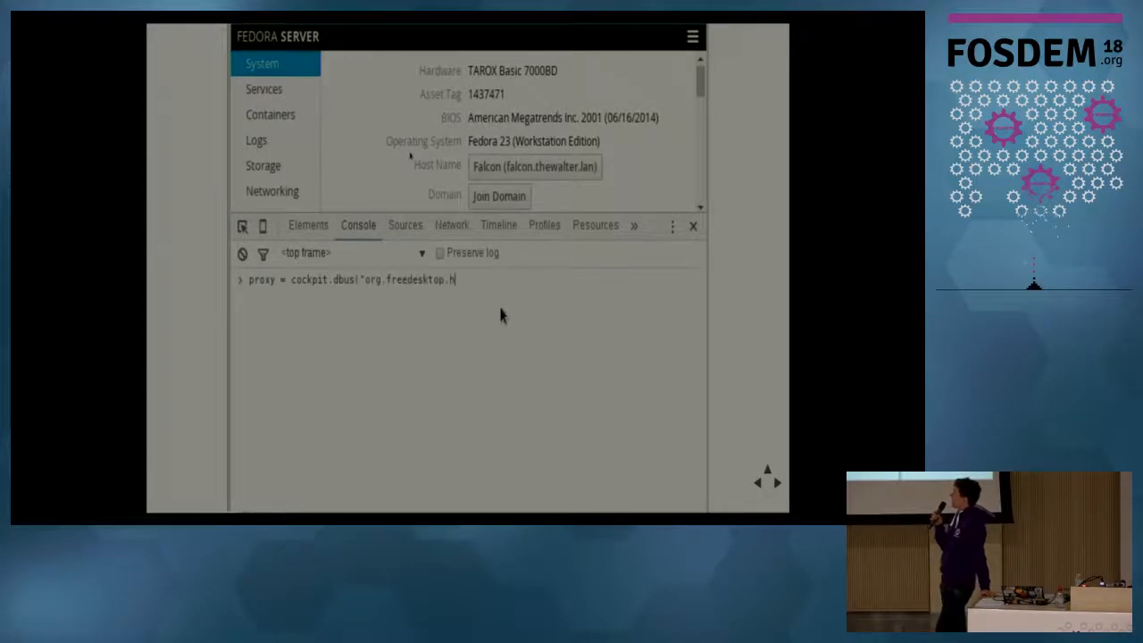
{"action": "type", "text": "ostname1\").proxy()"}
{"action": "type", "text": "proxy.StaticHostname"}
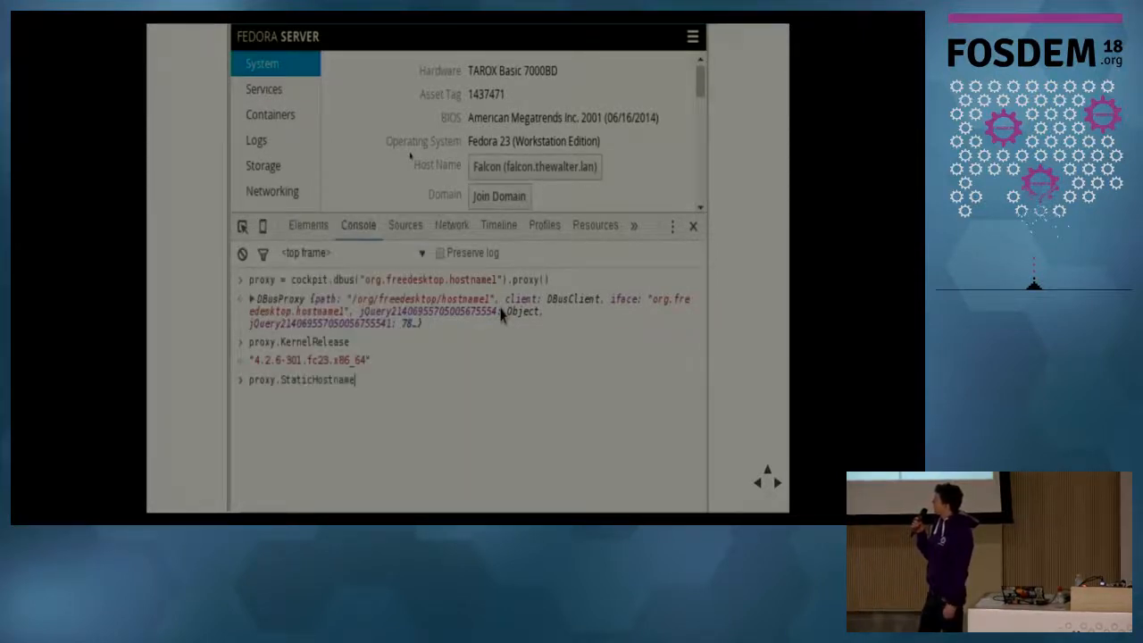
{"action": "key", "text": "Enter"}
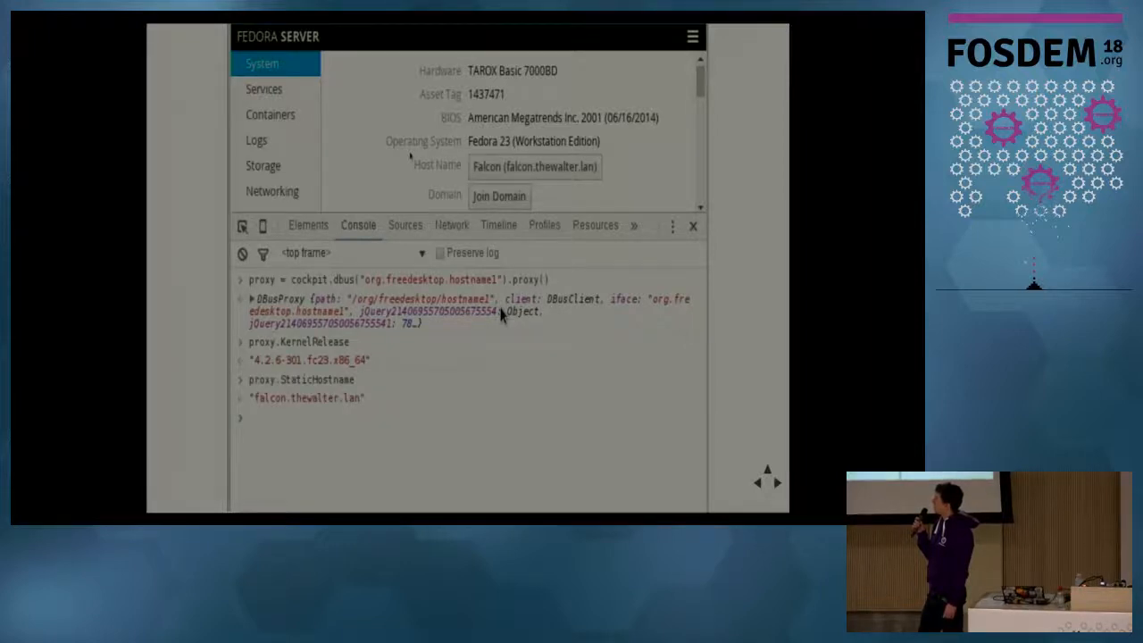
- Enter proxy.SetStaticHostname with the new hostname 'marmalade'
{"action": "type", "text": "proxy.SetStaticHostname("}
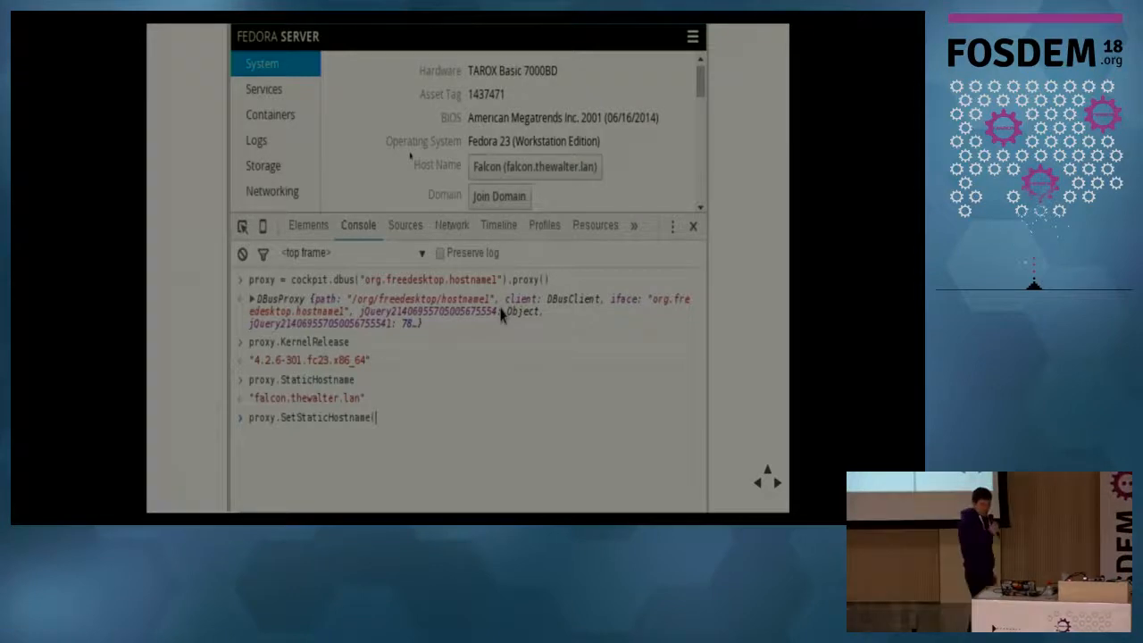
{"action": "type", "text": "\"m"}
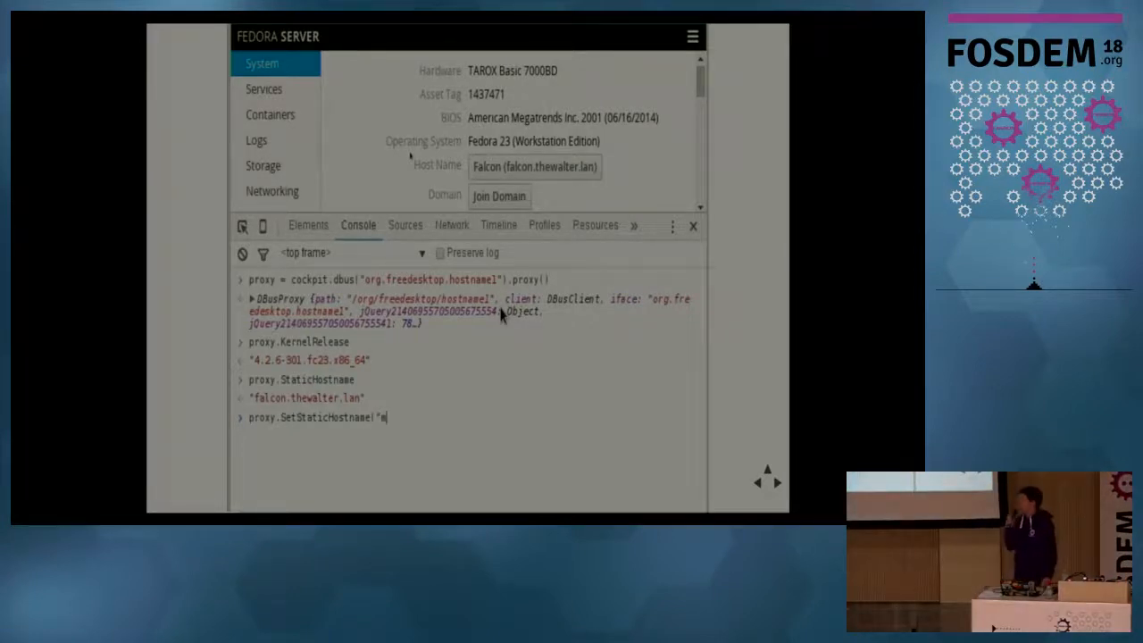
{"action": "type", "text": "armalade\", true)"}
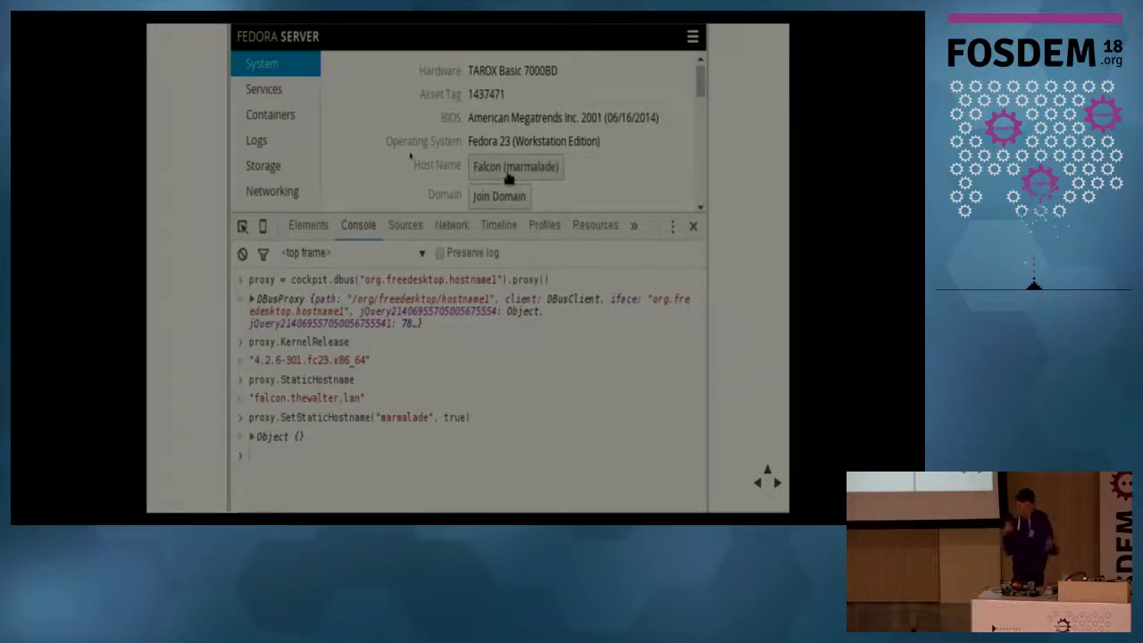
{"action": "mouse_move", "coordinate": [455, 439]}
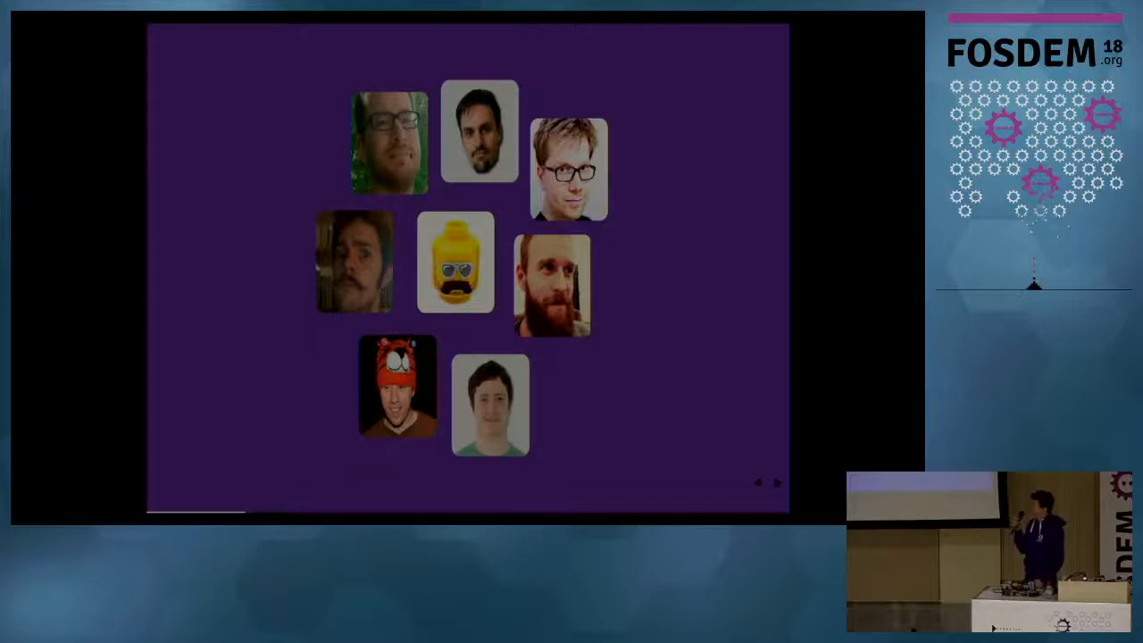
{"action": "left_click", "coordinate": [776, 483]}
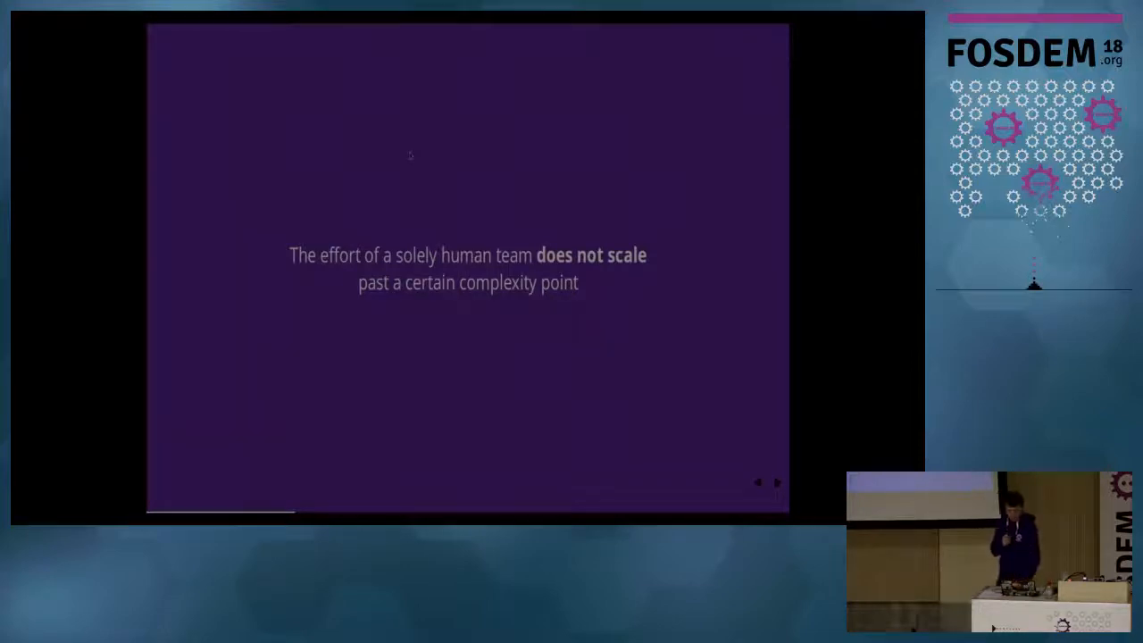
{"action": "left_click", "coordinate": [776, 483]}
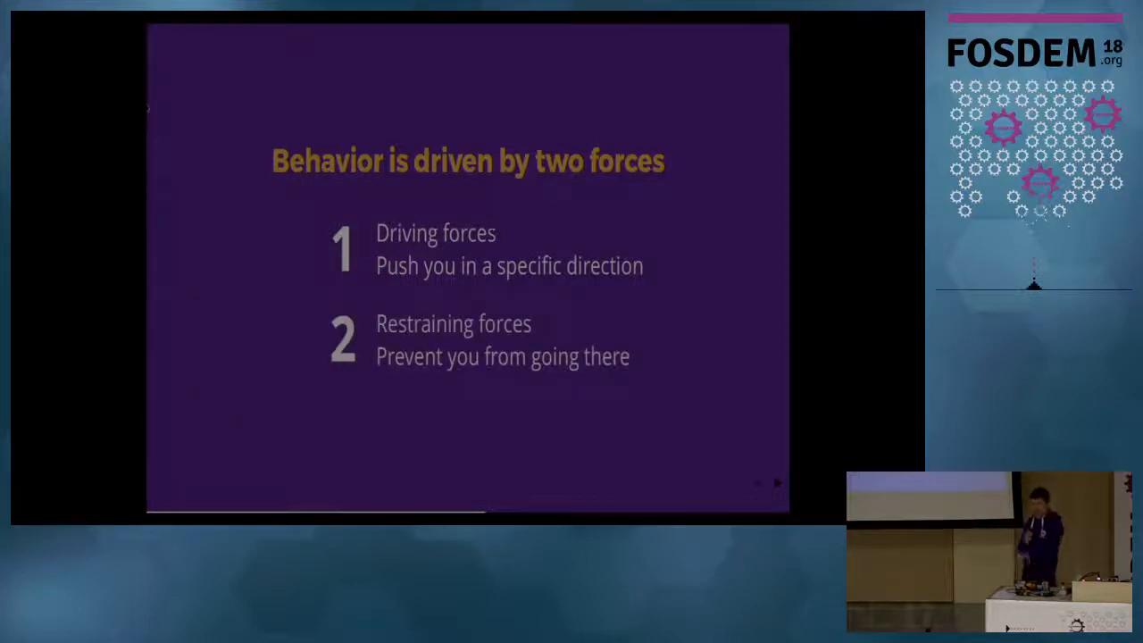
{"action": "left_click", "coordinate": [776, 482]}
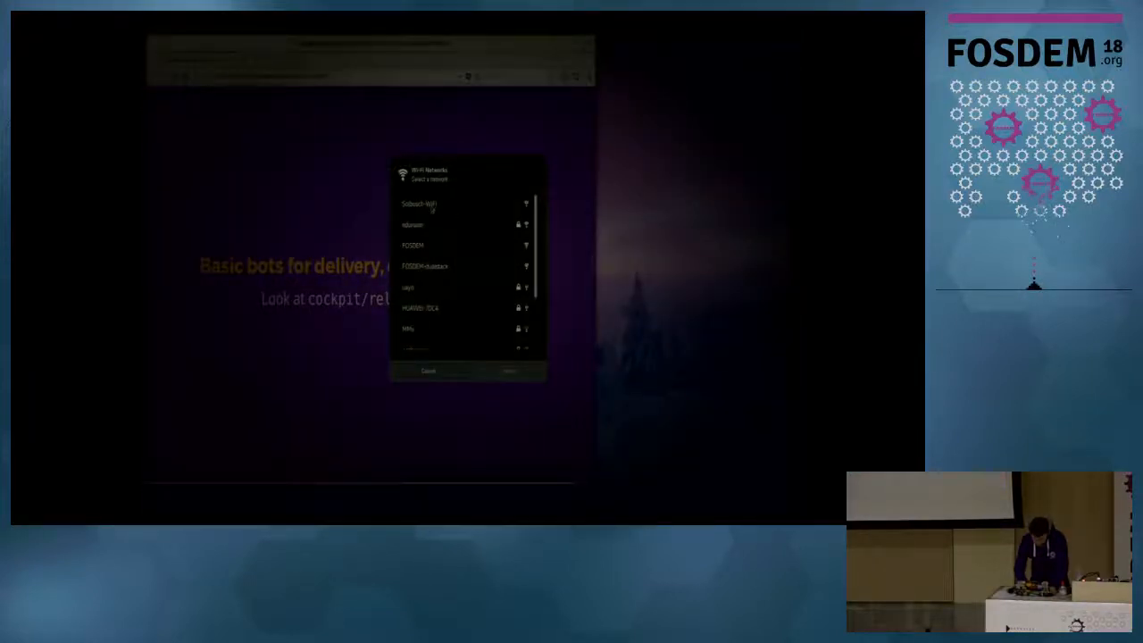
- Select the FOSDEM network in the Wi-Fi Networks picker
{"action": "left_click", "coordinate": [438, 246]}
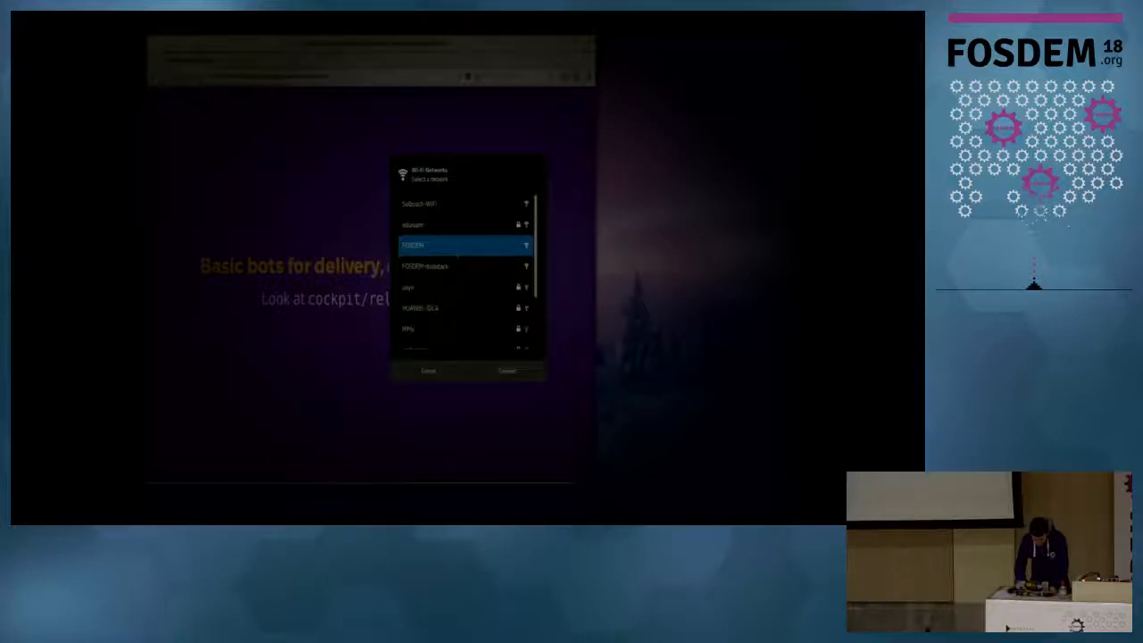